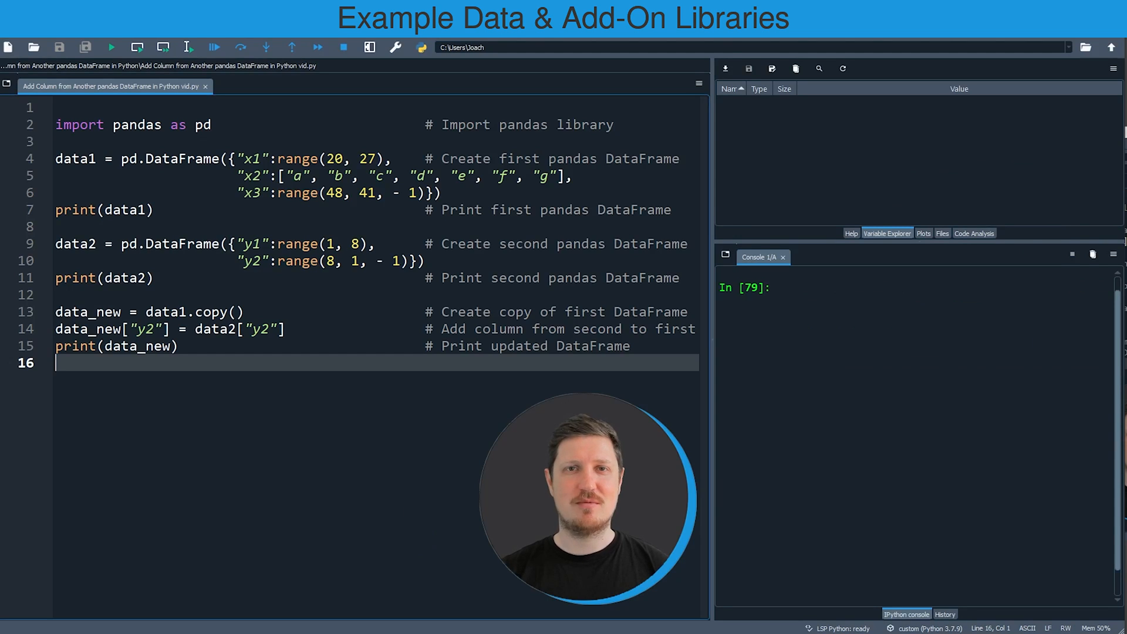
{"action": "mouse_move", "coordinate": [152, 277]}
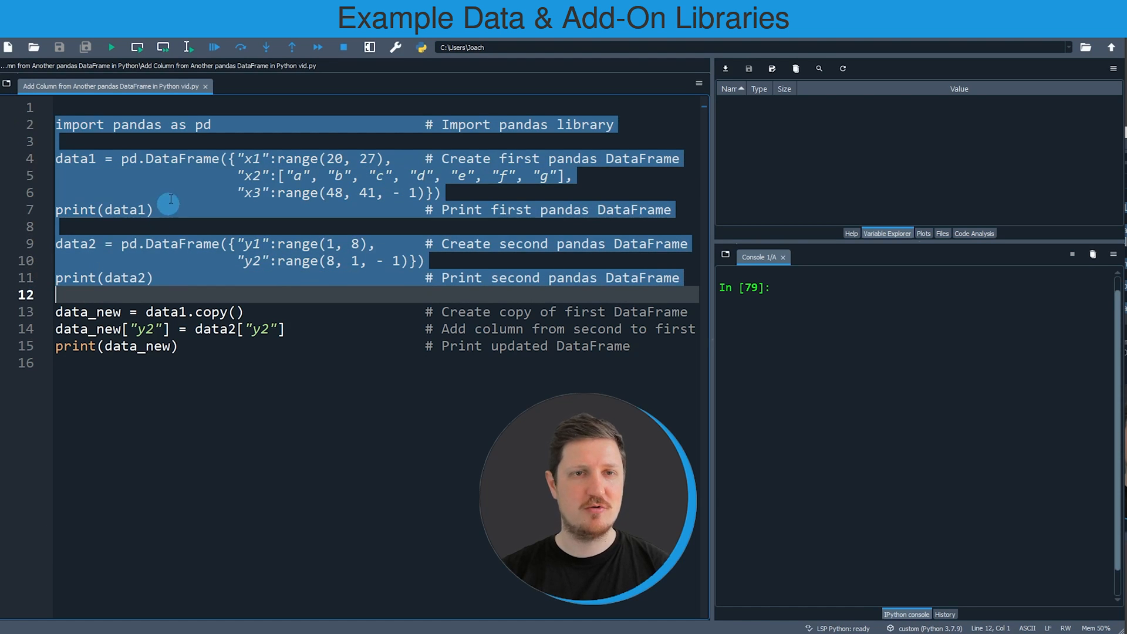
- Run only the 'import pandas as pd' line in the IPython console
{"action": "left_click", "coordinate": [28, 125]}
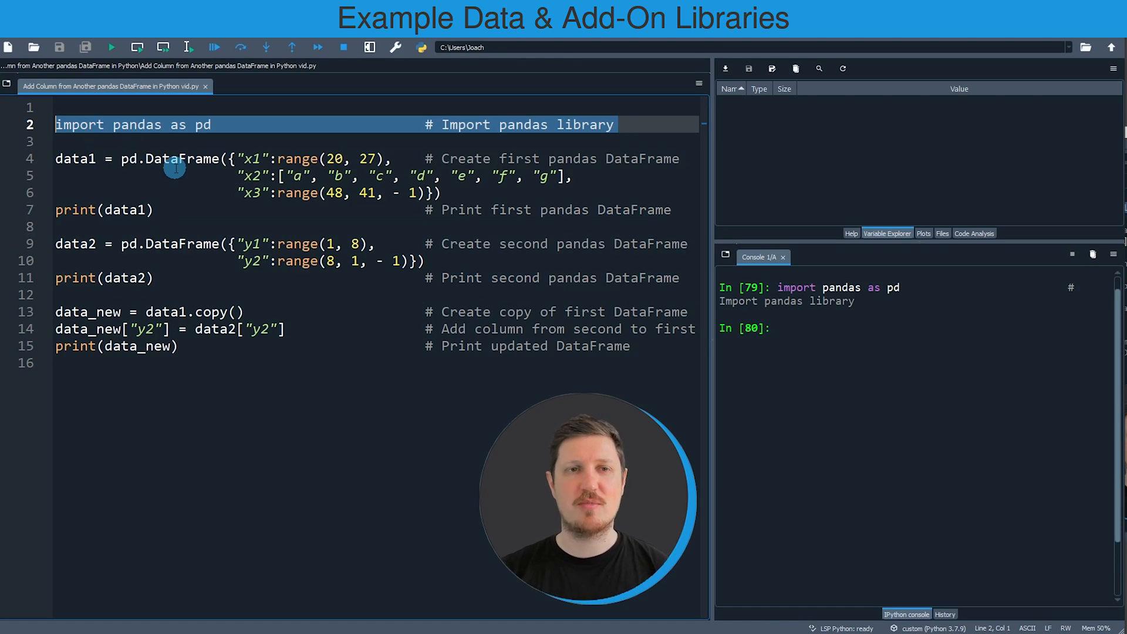
- Run the data1 definition in the console, then select the print(data1) line
{"action": "left_click", "coordinate": [128, 193]}
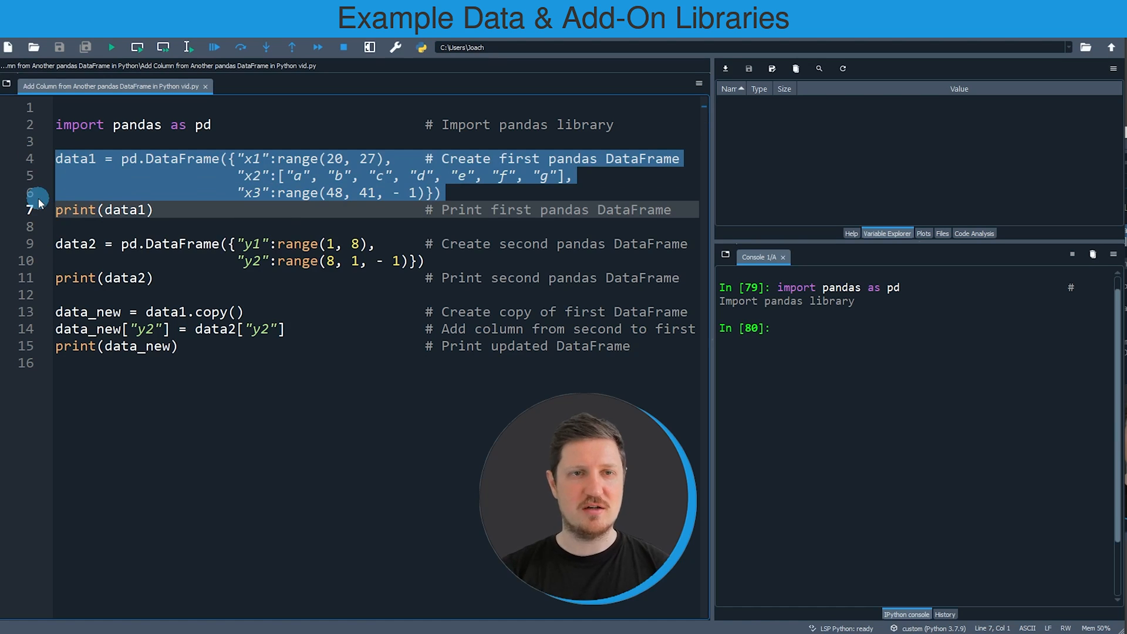
{"action": "key", "text": "F9"}
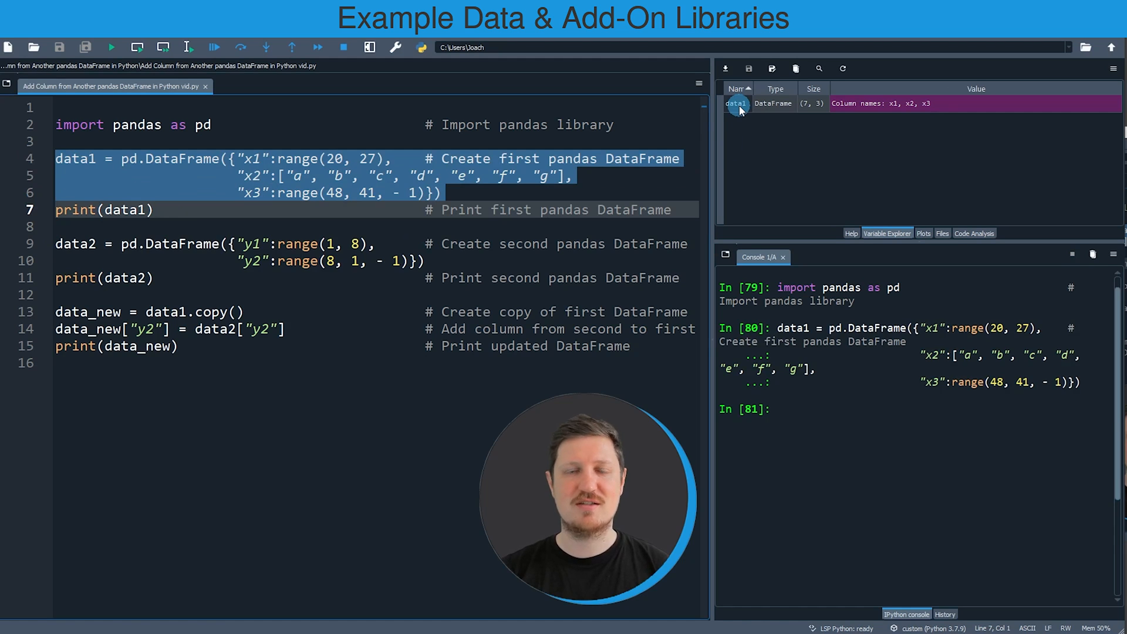
{"action": "left_click", "coordinate": [54, 209]}
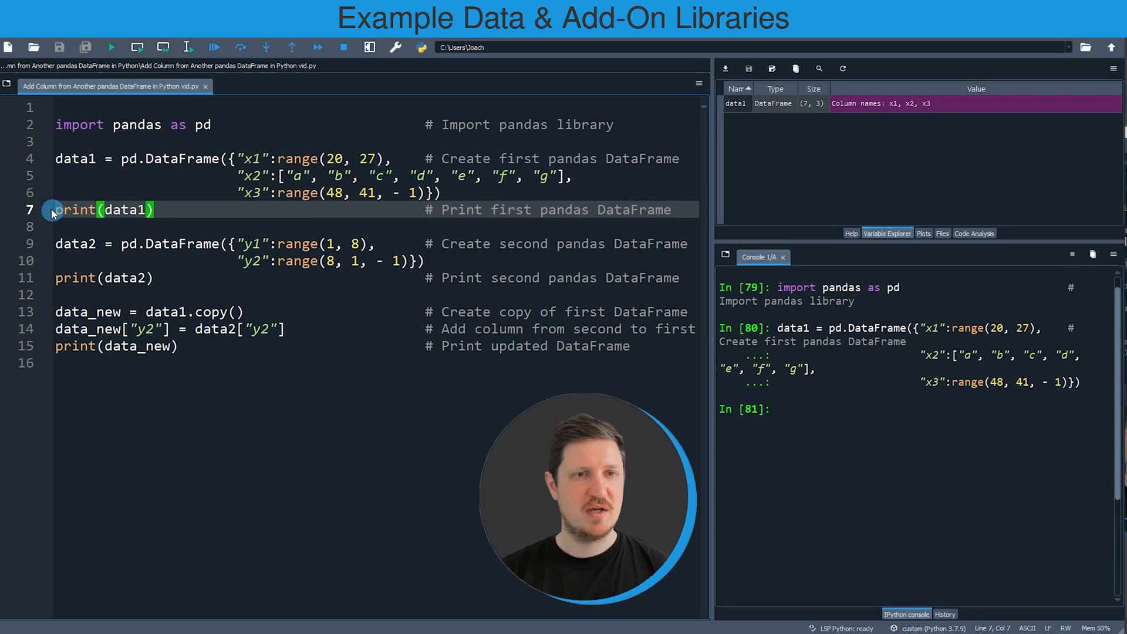
{"action": "triple_click", "coordinate": [104, 209]}
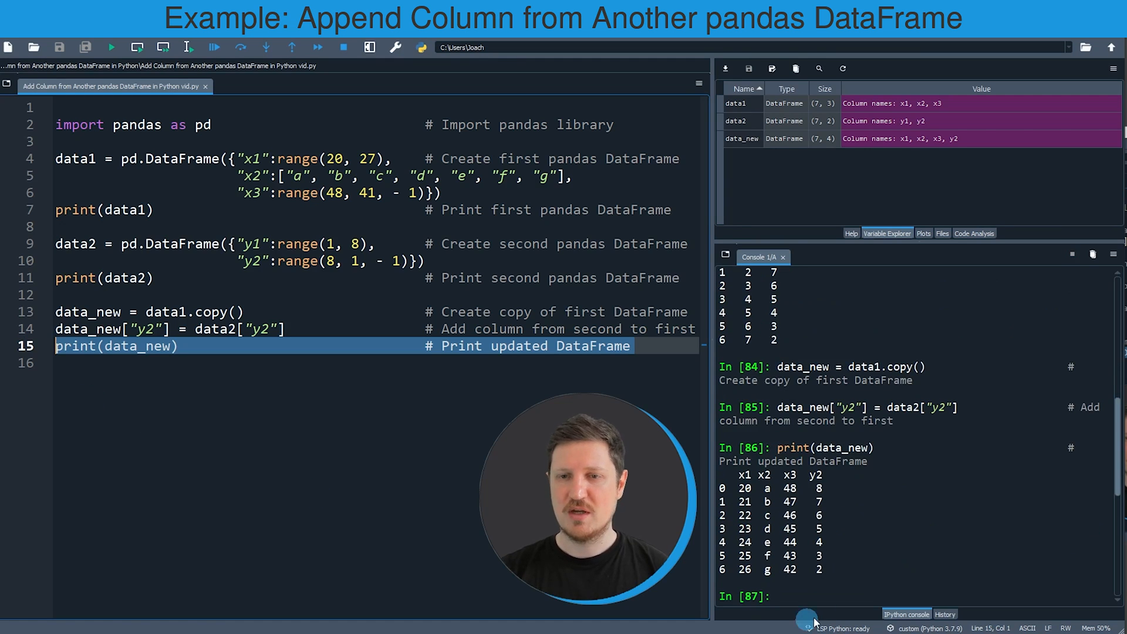
- Highlight the added y2 column in the printed data_new output
{"action": "left_click_drag", "start_coordinate": [733, 475], "coordinate": [826, 572]}
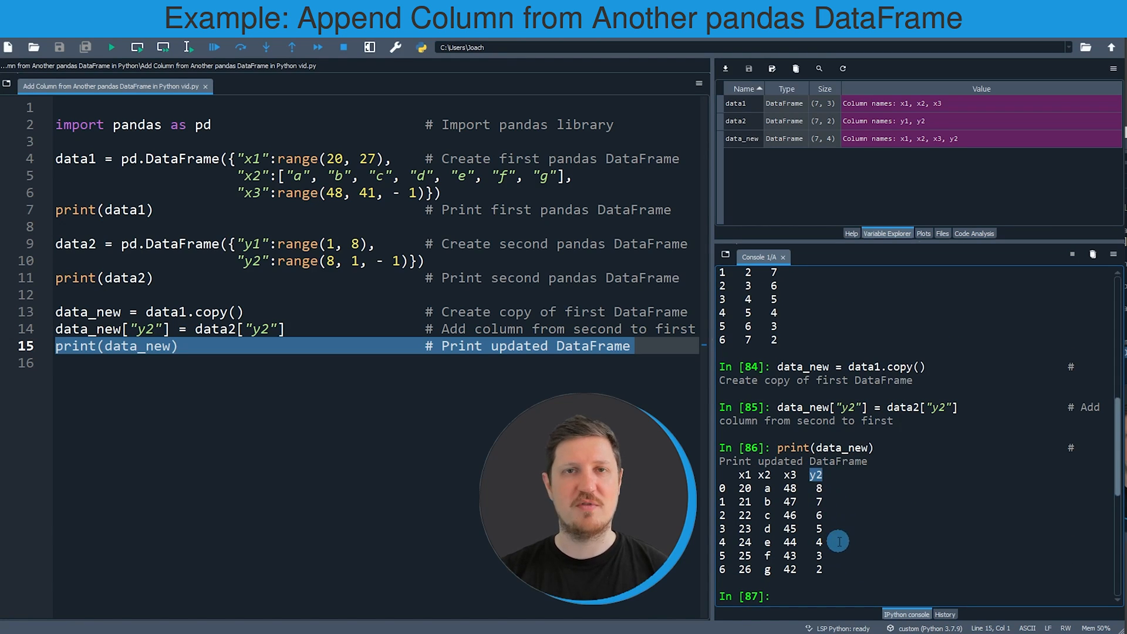
{"action": "mouse_move", "coordinate": [874, 529]}
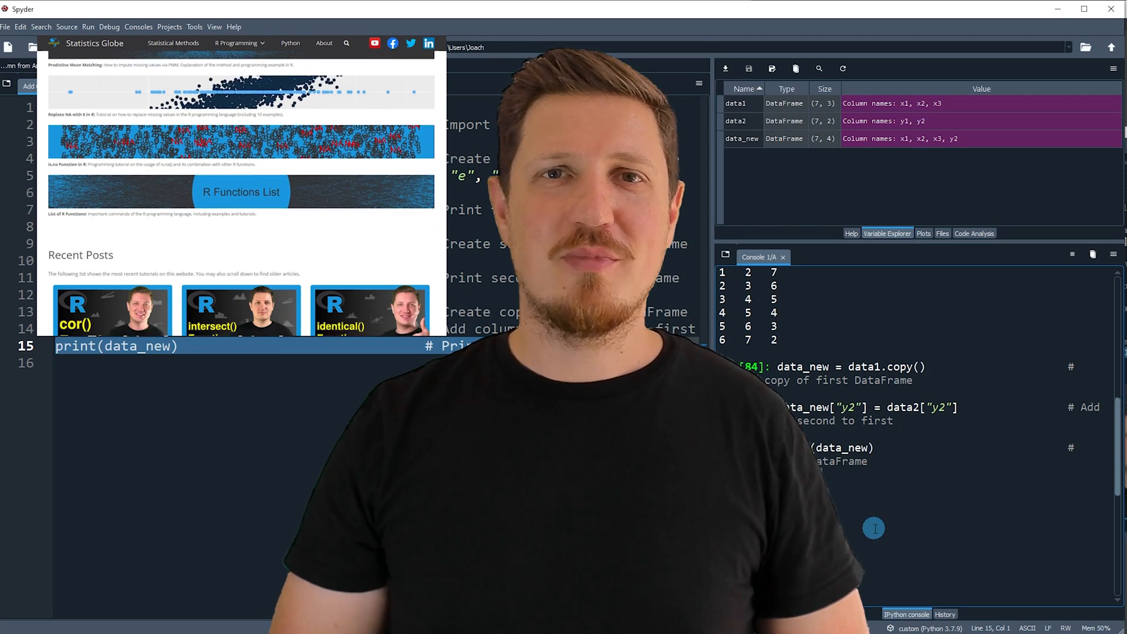
- Browse the homepage and go to Graphics in R under the R Programming menu
{"action": "scroll", "scroll_direction": "down", "scroll_amount": 3}
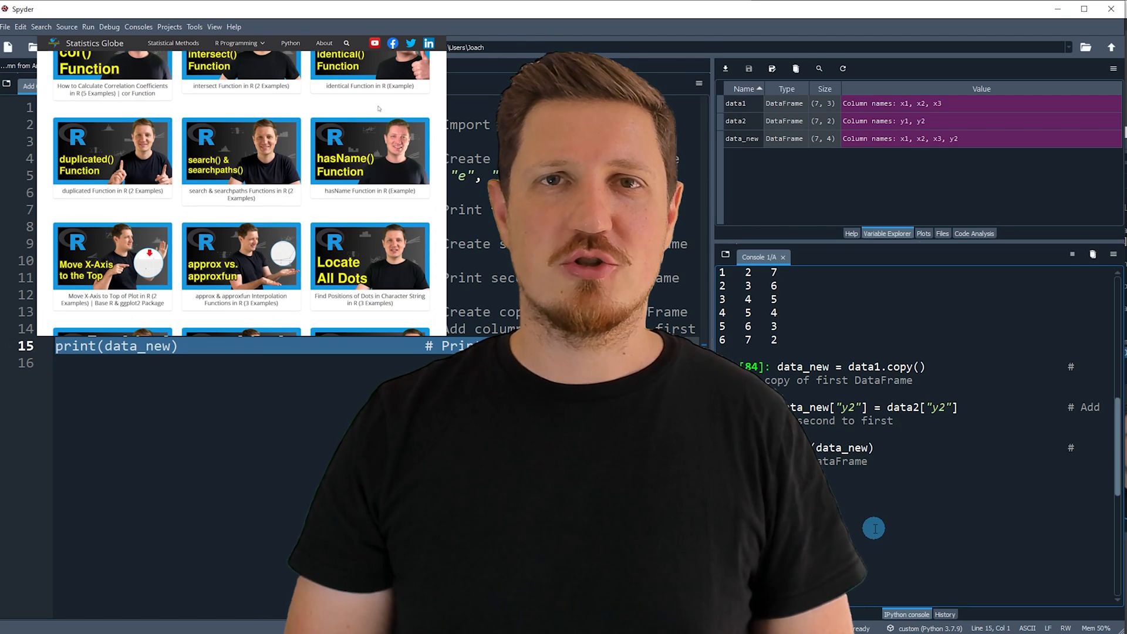
{"action": "left_click", "coordinate": [236, 44]}
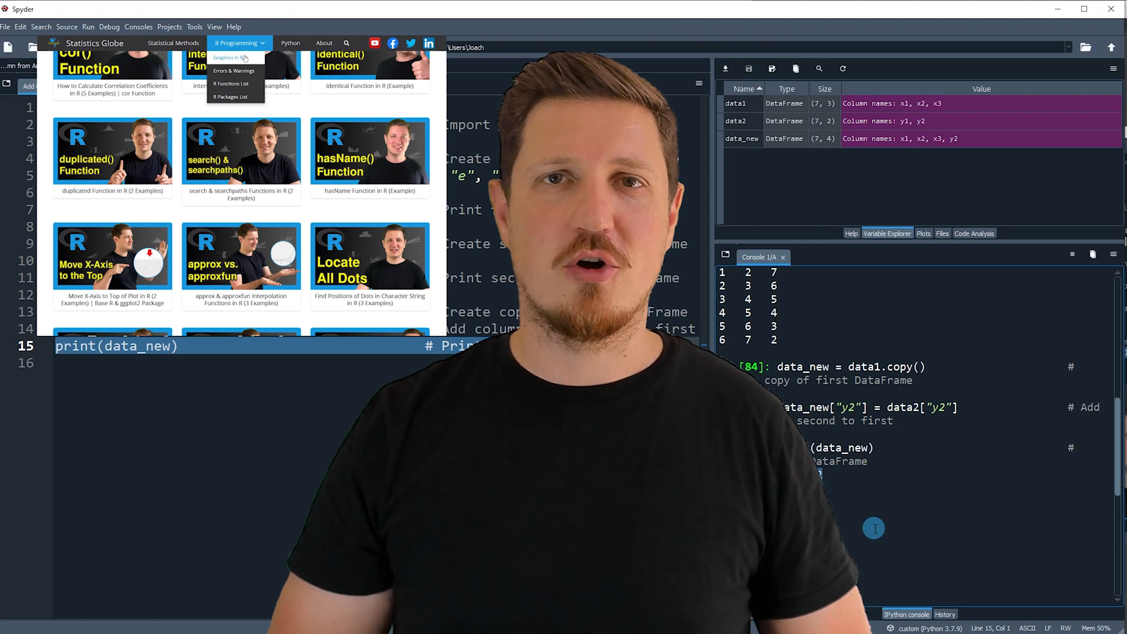
{"action": "left_click", "coordinate": [229, 59]}
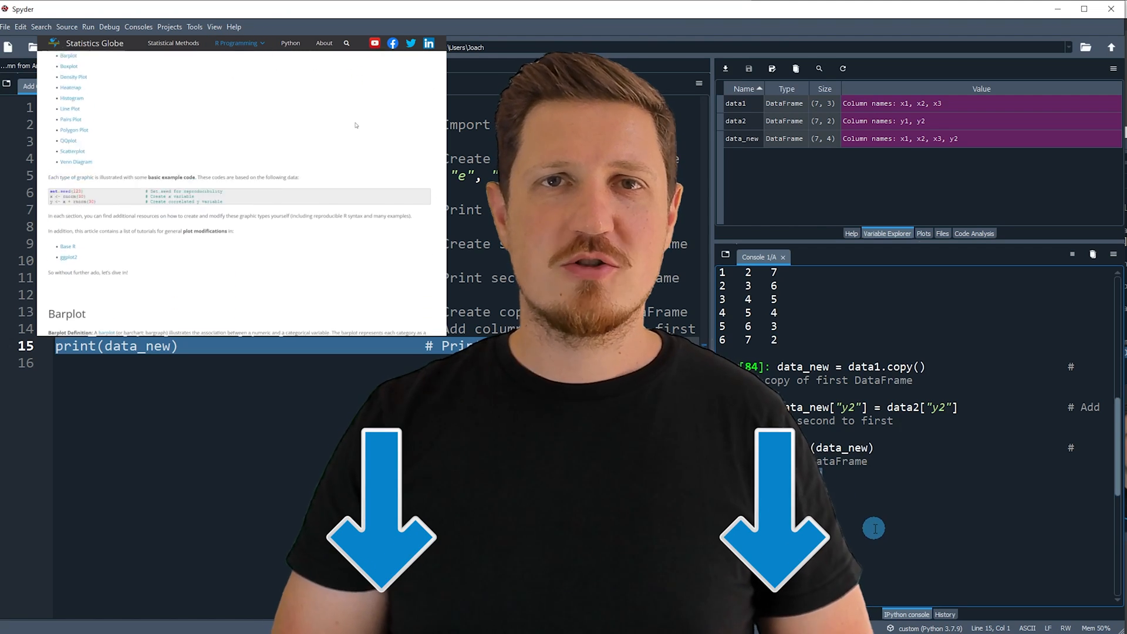
{"action": "scroll", "scroll_direction": "down", "scroll_amount": 3}
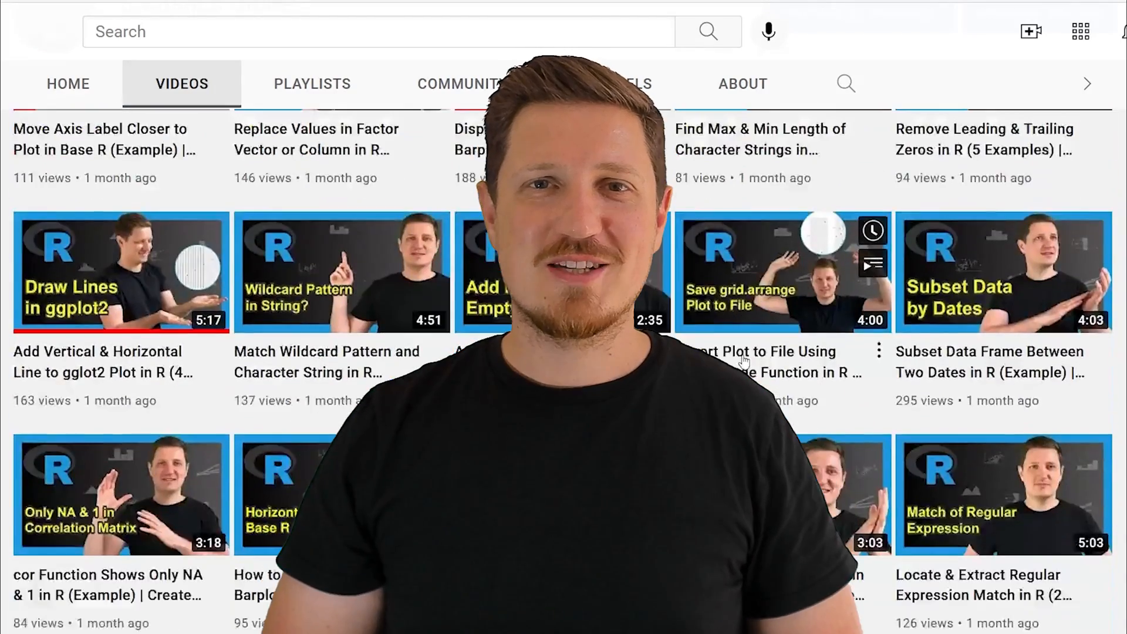
{"action": "scroll", "scroll_direction": "down", "scroll_amount": 3}
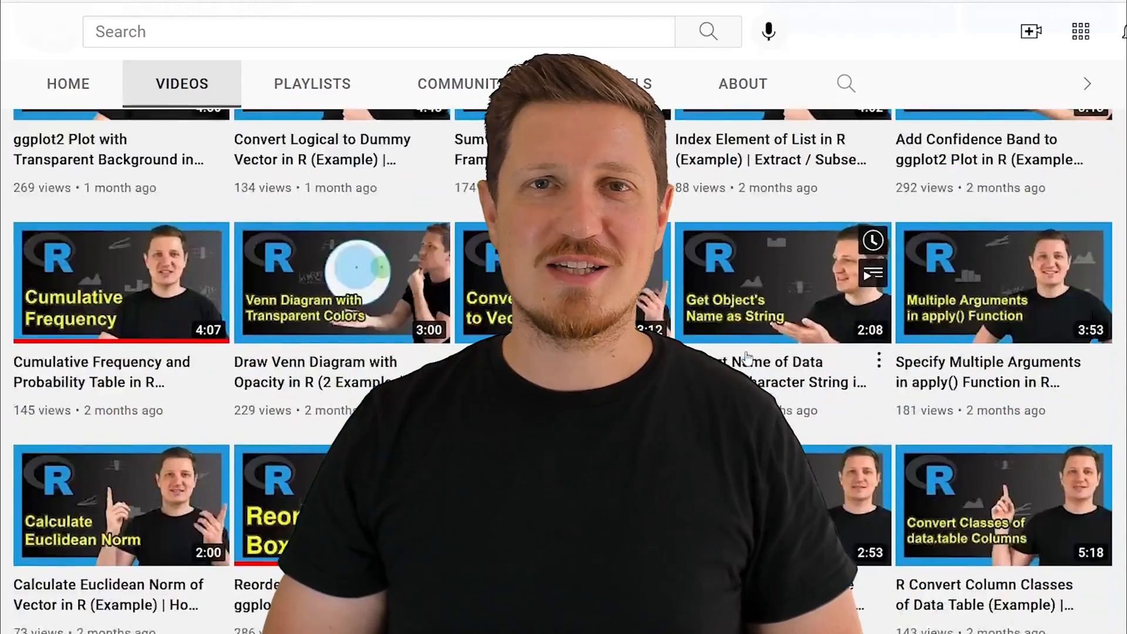